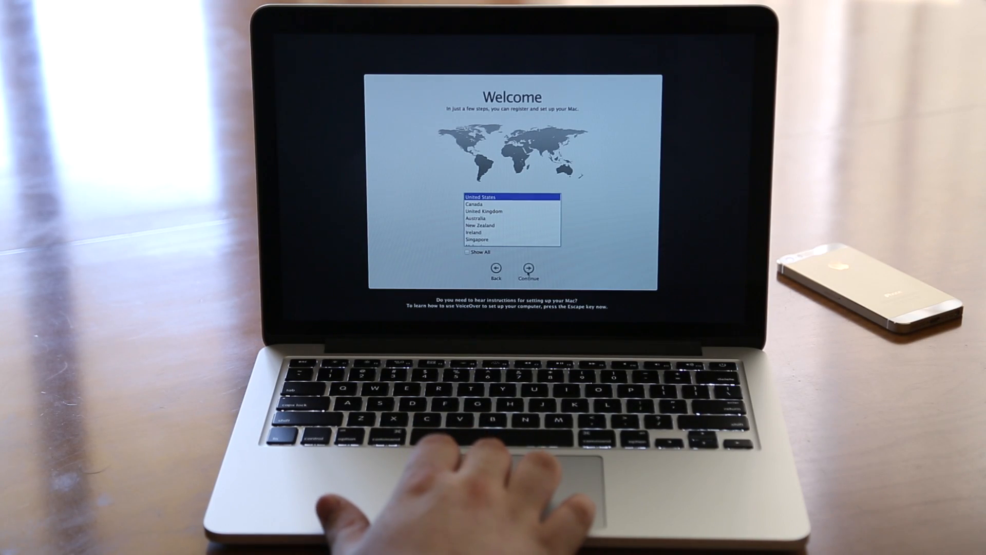
Keep United States as the country and accept the U.S. keyboard layout
{"action": "left_click", "coordinate": [529, 267]}
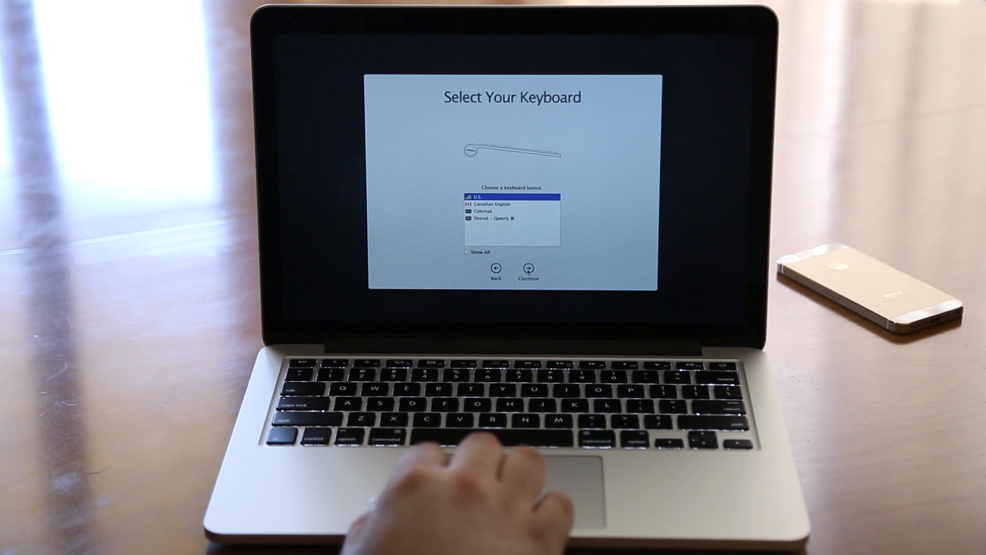
{"action": "left_click", "coordinate": [529, 269]}
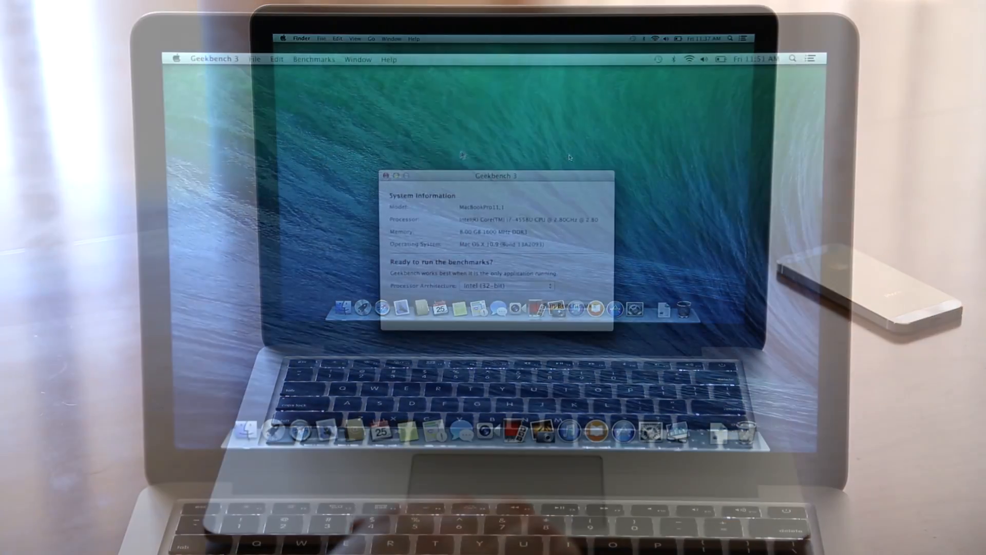
Run the Geekbench 3 benchmarks and review the 3002 single-core, 6178 multi-core scores and system info
{"action": "left_click", "coordinate": [568, 306]}
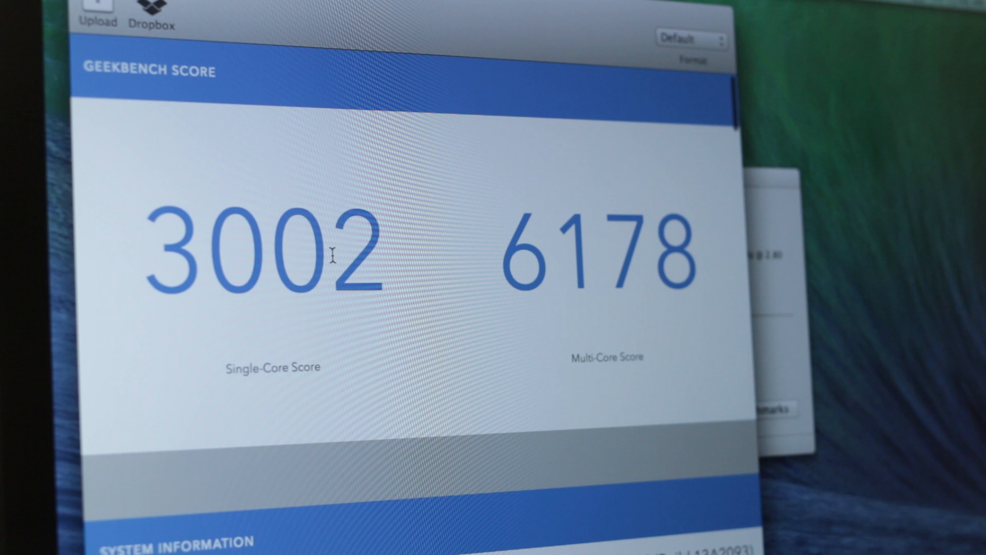
{"action": "scroll", "scroll_direction": "down", "scroll_amount": 3}
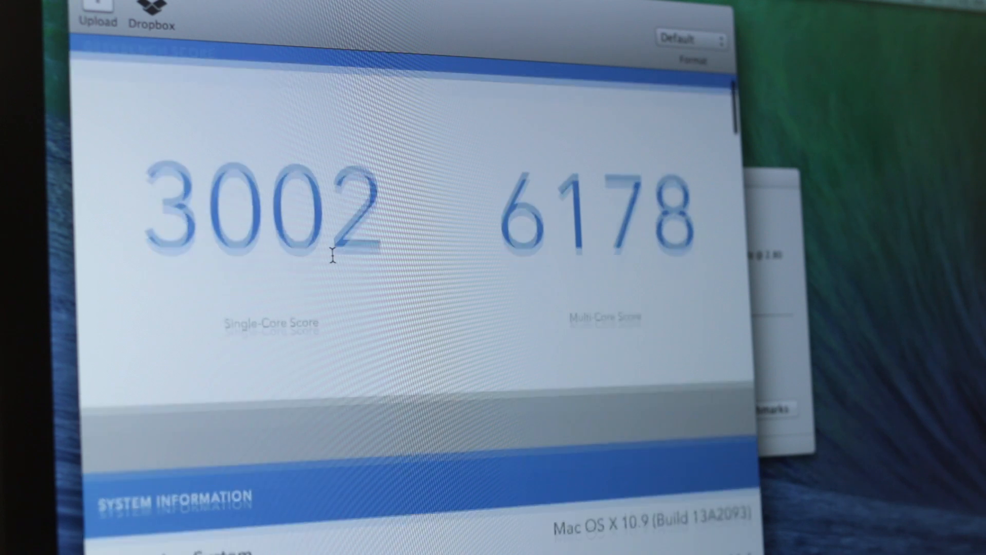
{"action": "scroll", "scroll_direction": "down", "scroll_amount": 3}
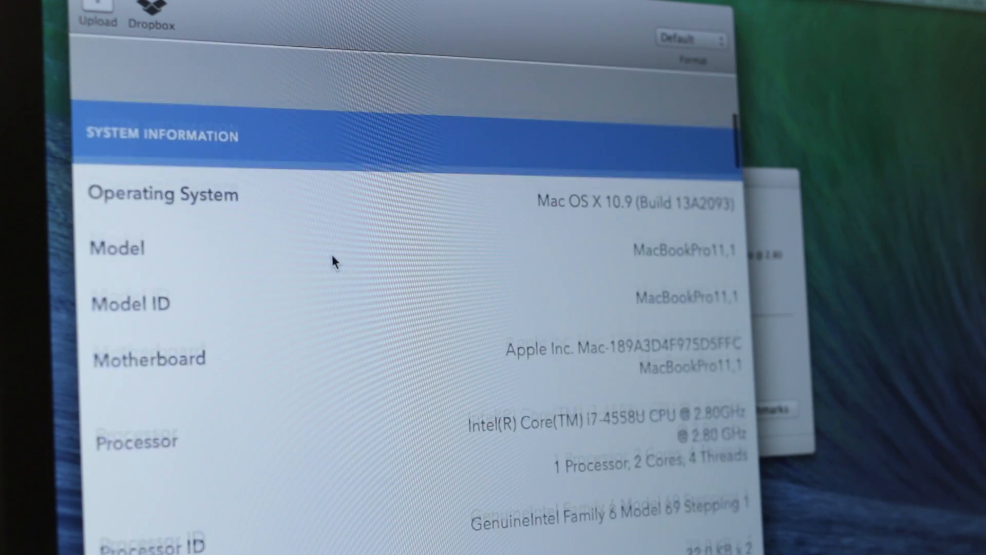
{"action": "scroll", "scroll_direction": "down", "scroll_amount": 3}
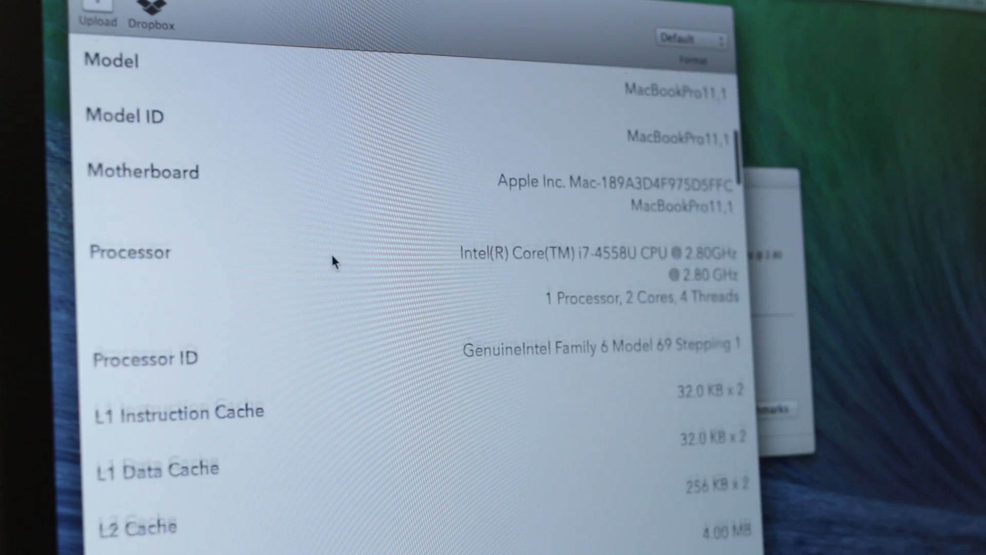
{"action": "scroll", "scroll_direction": "down", "scroll_amount": 3}
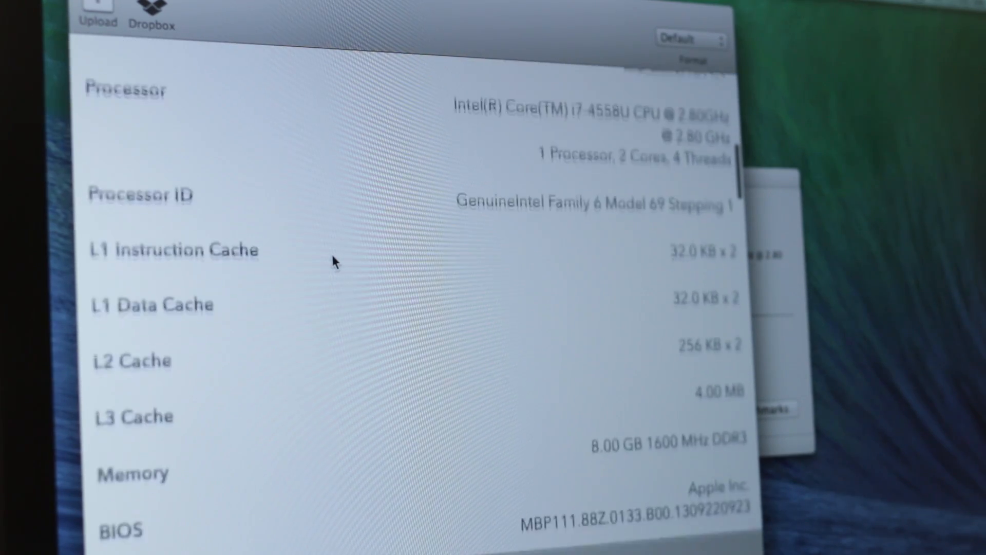
{"action": "scroll", "scroll_direction": "down", "scroll_amount": 3}
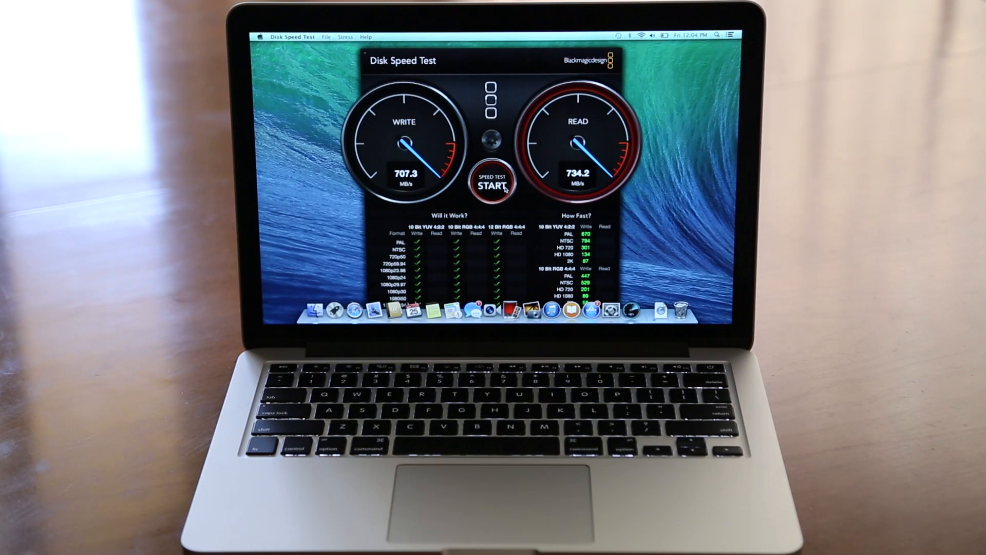
Start the disk speed test, measuring about 707.3 MB/s write and 734.2 MB/s read
{"action": "left_click", "coordinate": [495, 183]}
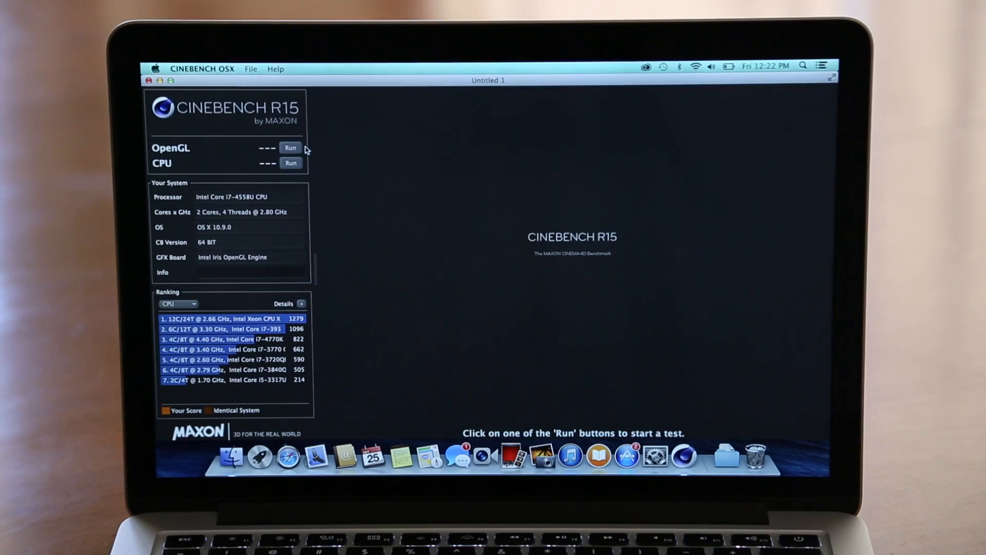
Run the OpenGL test scoring 21.08 fps, then the CPU test scoring 303 cb
{"action": "left_click", "coordinate": [290, 147]}
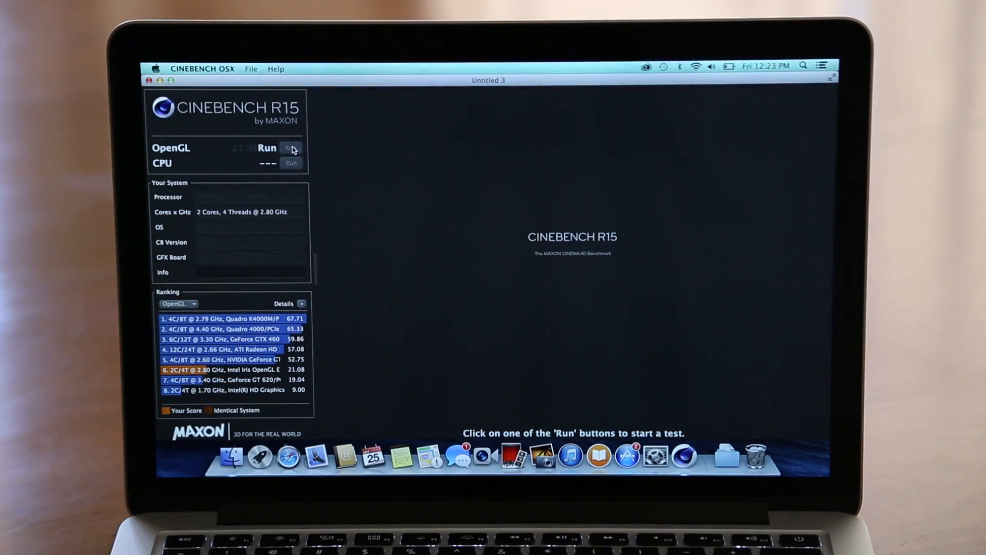
{"action": "left_click", "coordinate": [291, 148]}
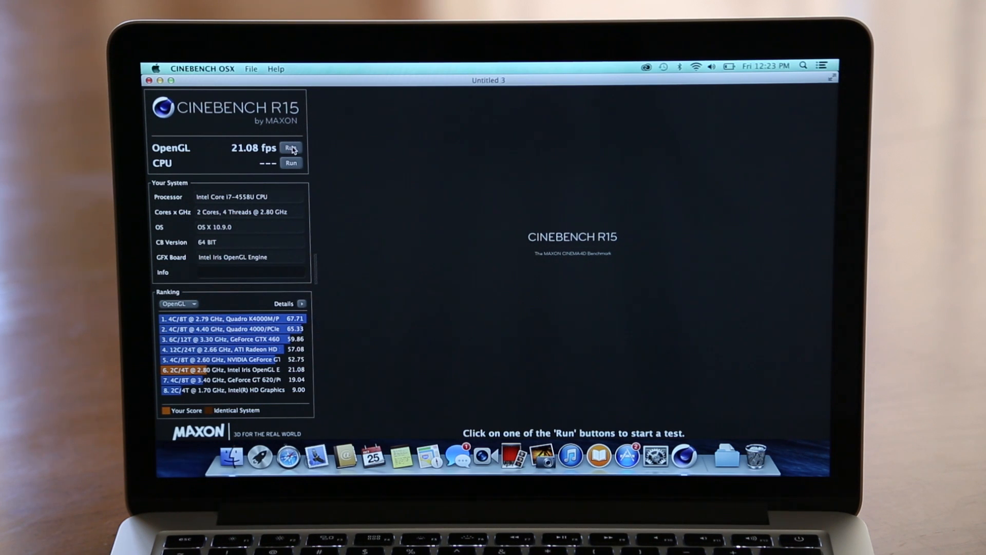
{"action": "left_click", "coordinate": [291, 147]}
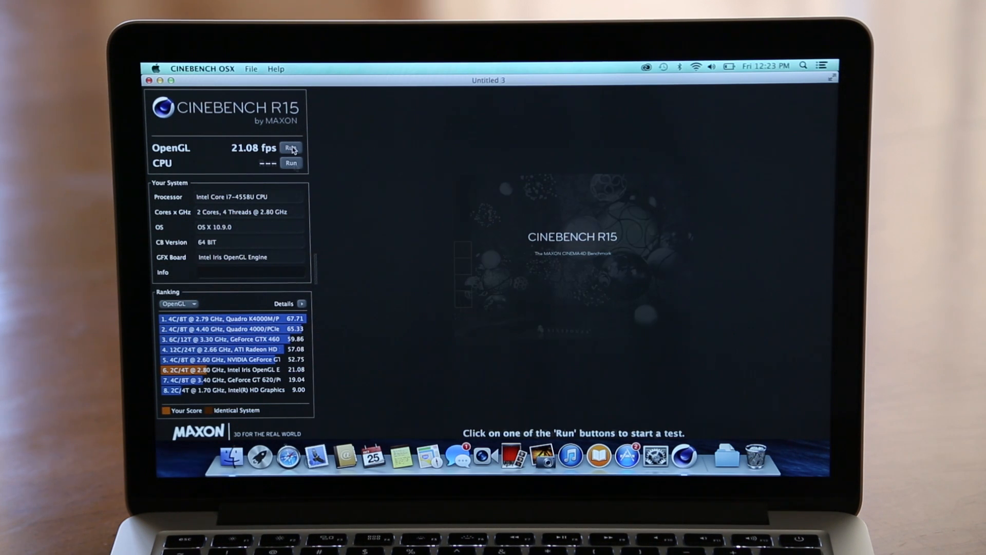
{"action": "left_click", "coordinate": [291, 163]}
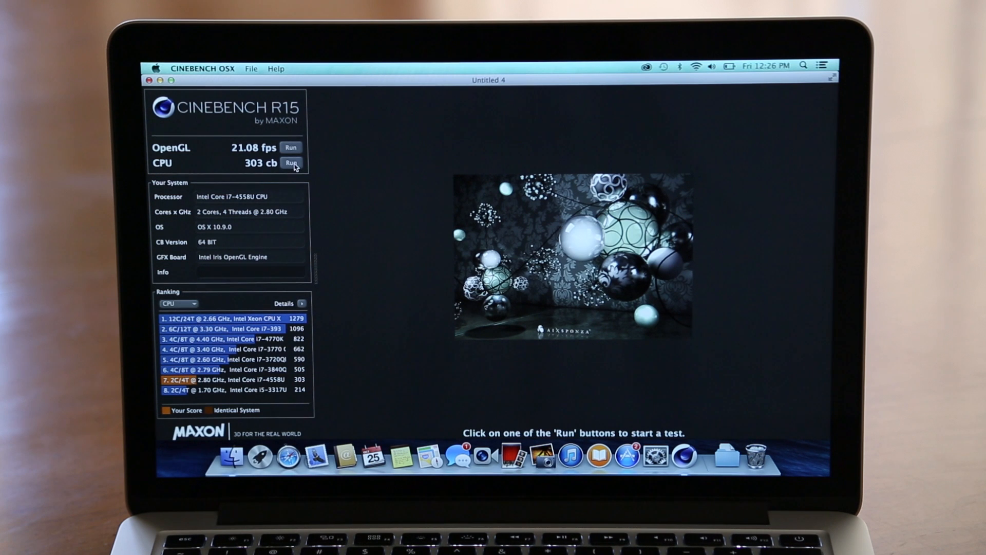